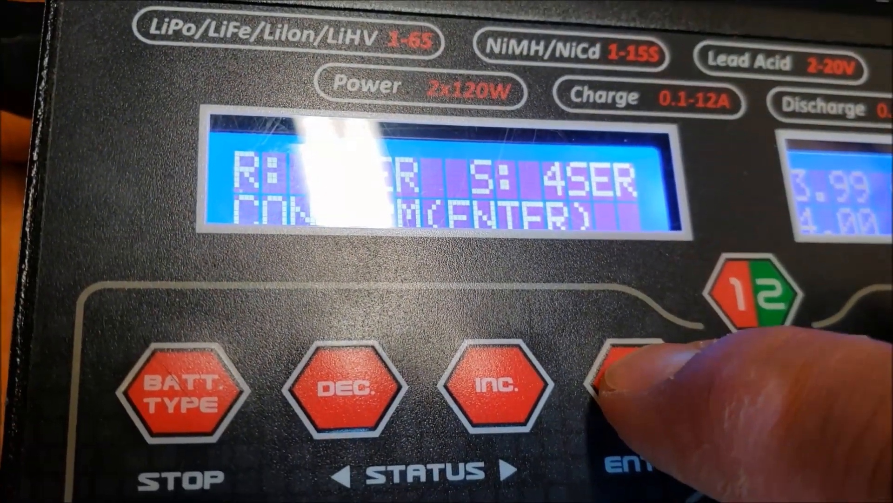
{"action": "left_click", "coordinate": [644, 392]}
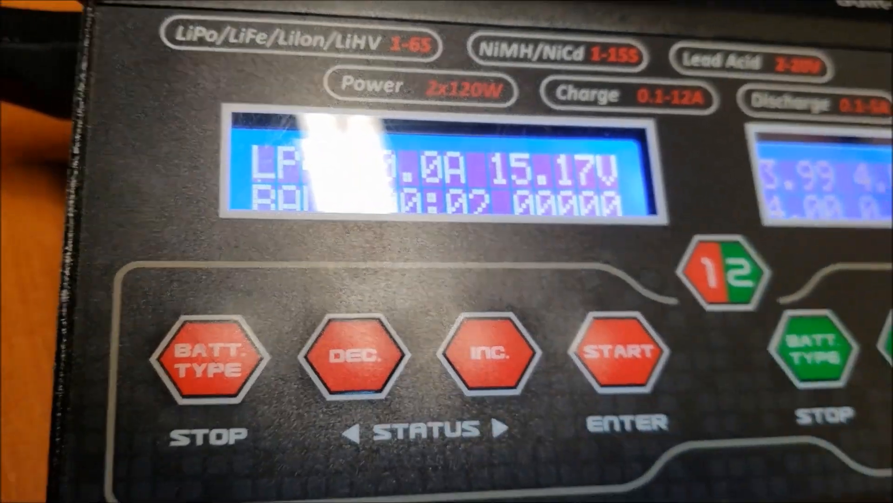